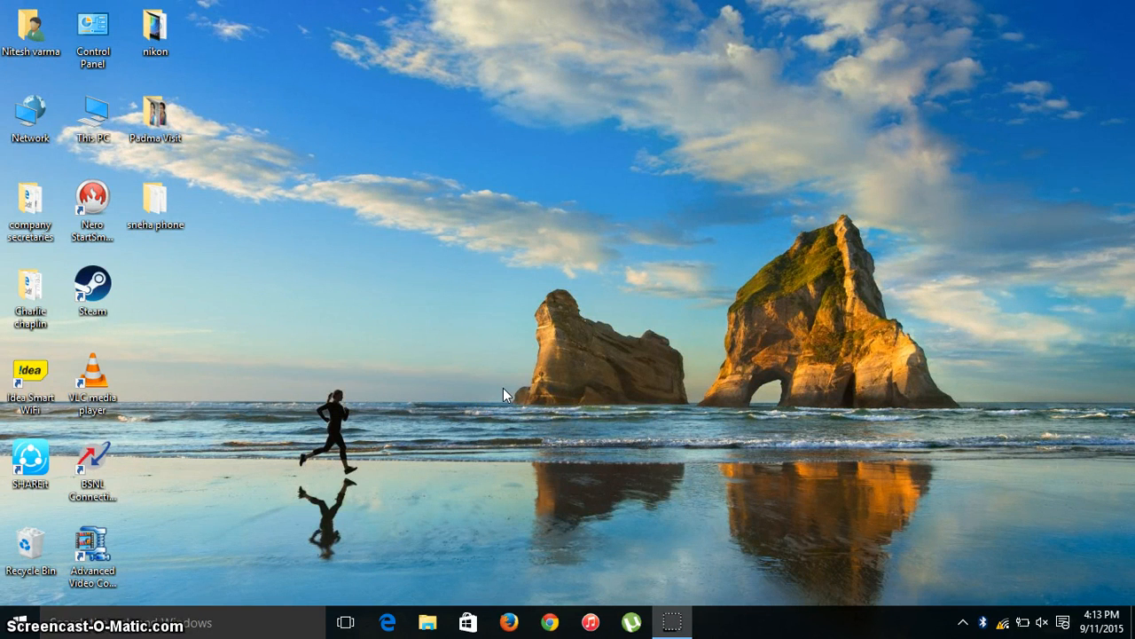
Create a new folder on the desktop from the context menu and name it 'Nitesh'.
{"action": "left_click", "coordinate": [394, 316]}
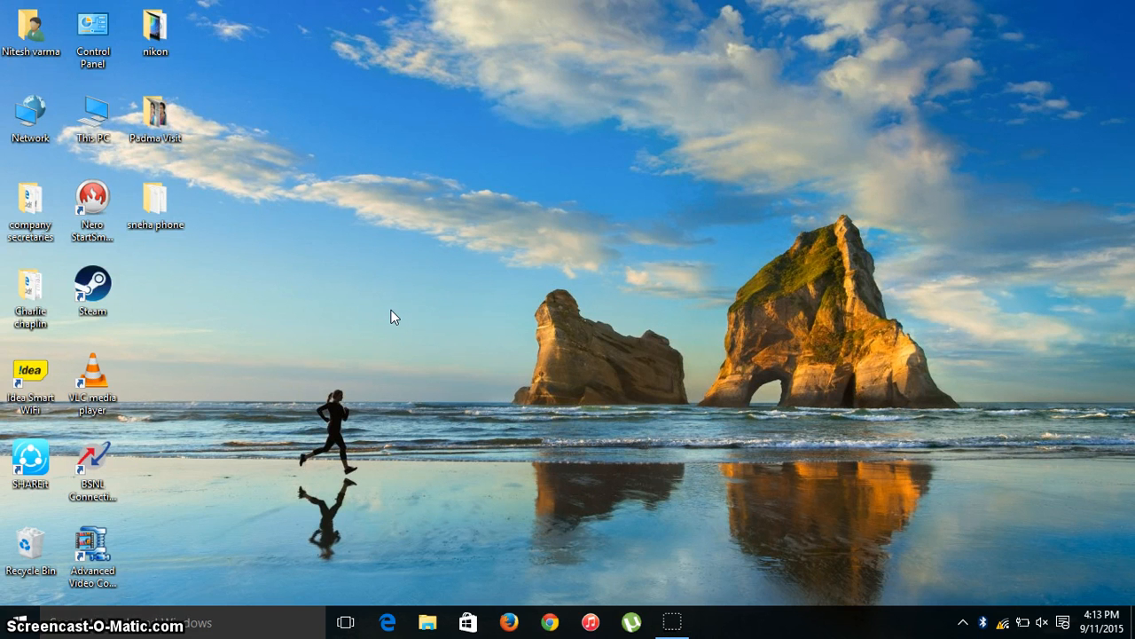
{"action": "right_click", "coordinate": [394, 316]}
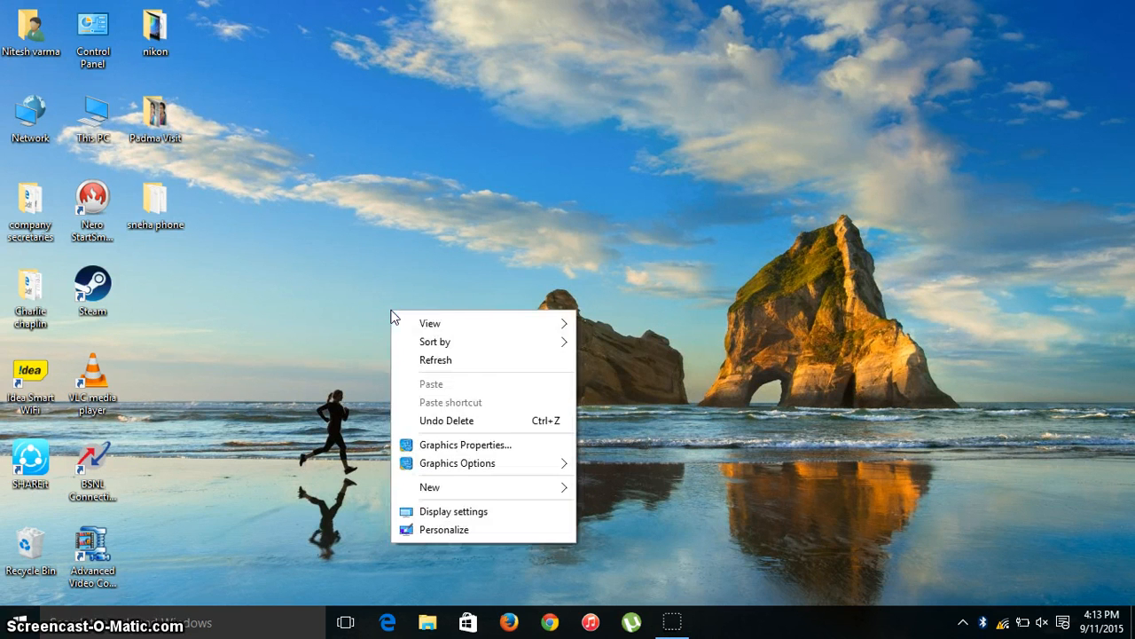
{"action": "mouse_move", "coordinate": [486, 490]}
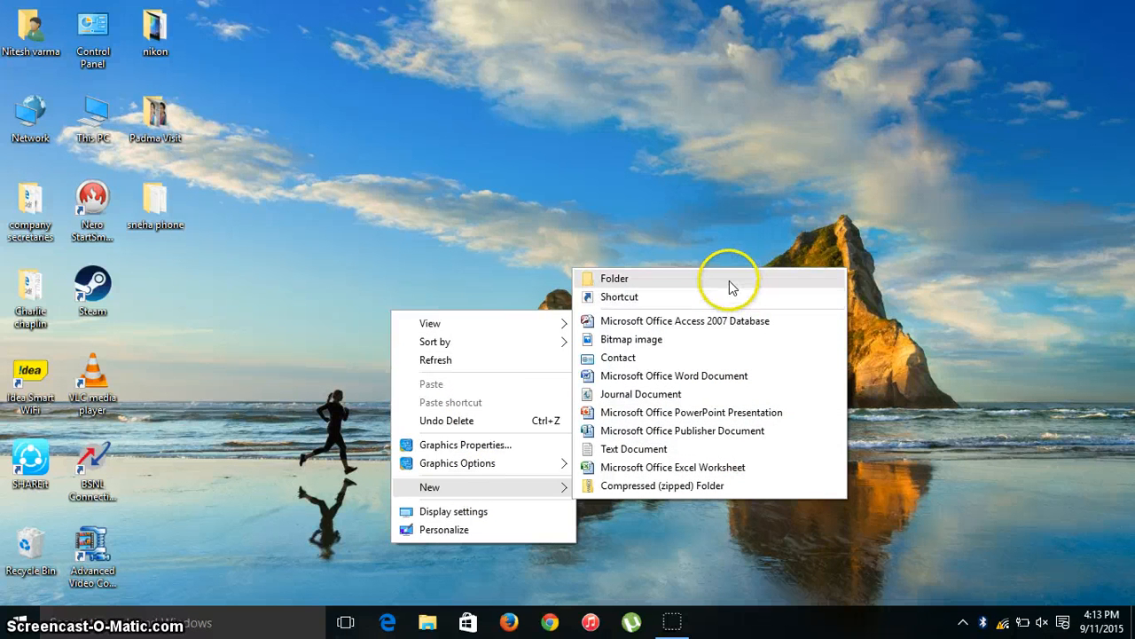
{"action": "left_click", "coordinate": [613, 276]}
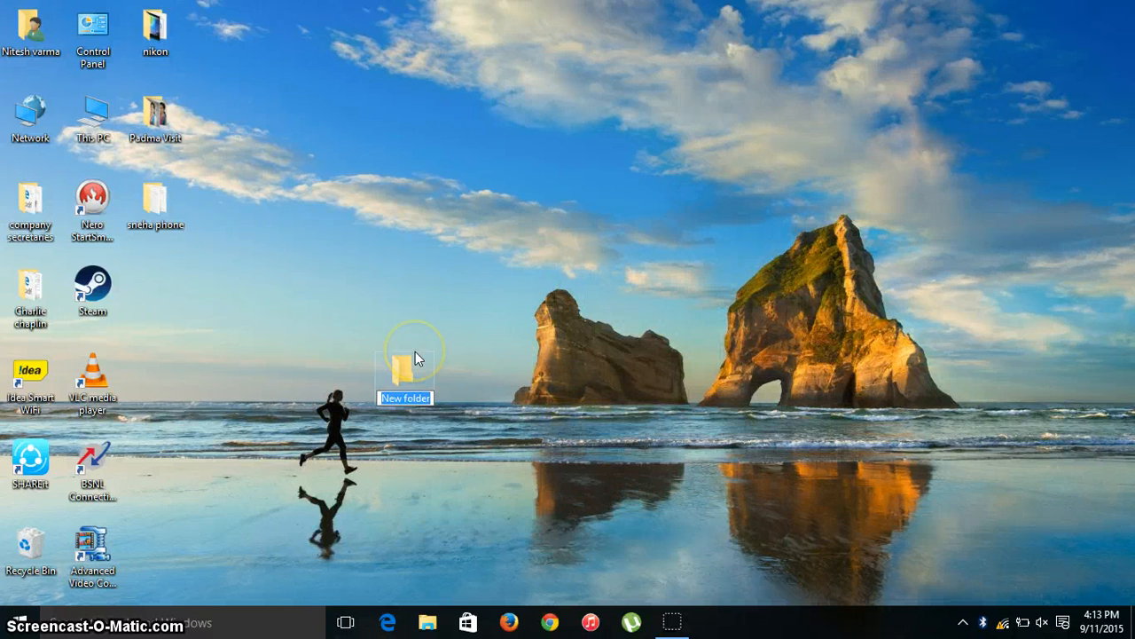
{"action": "type", "text": "Ni"}
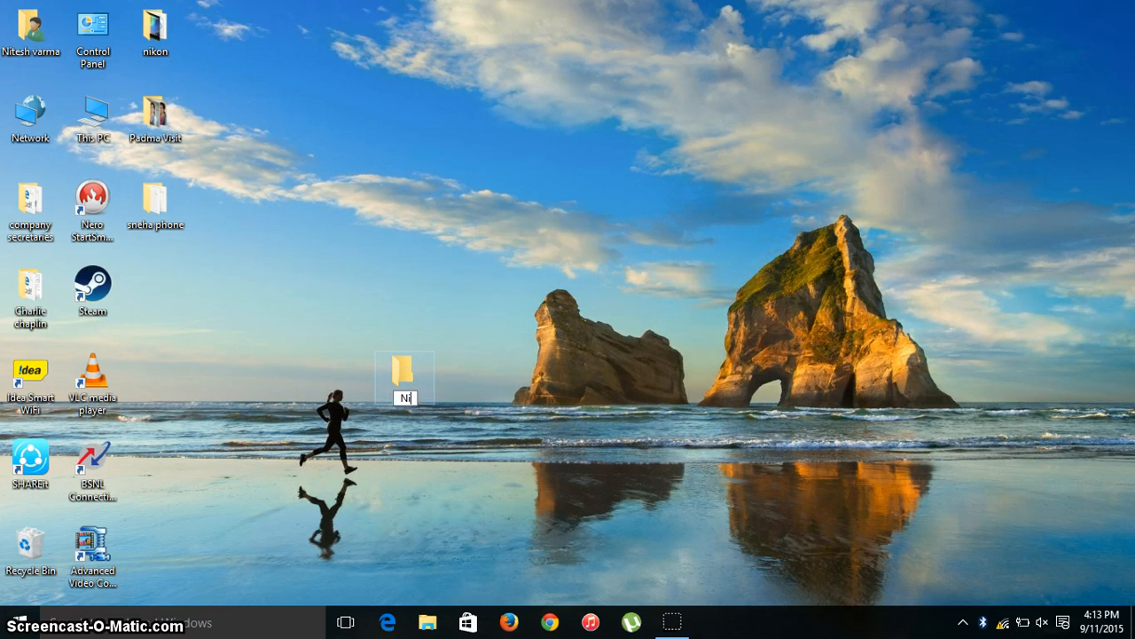
{"action": "type", "text": "Nitesh"}
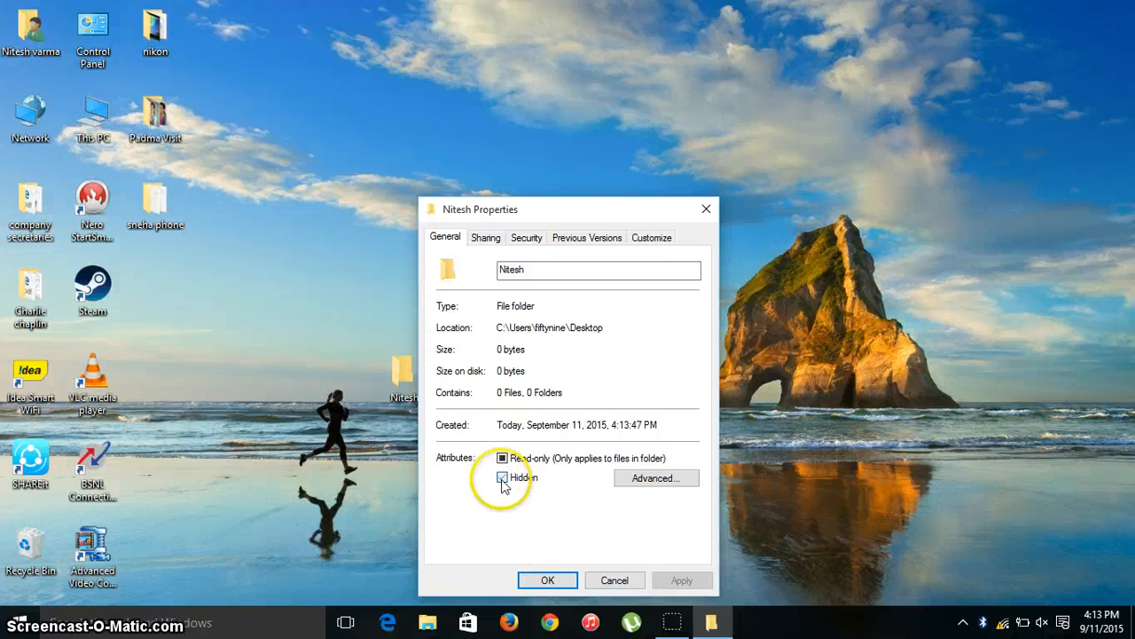
Tick the Hidden attribute in the Nitesh folder's Properties and confirm with OK.
{"action": "left_click", "coordinate": [504, 477]}
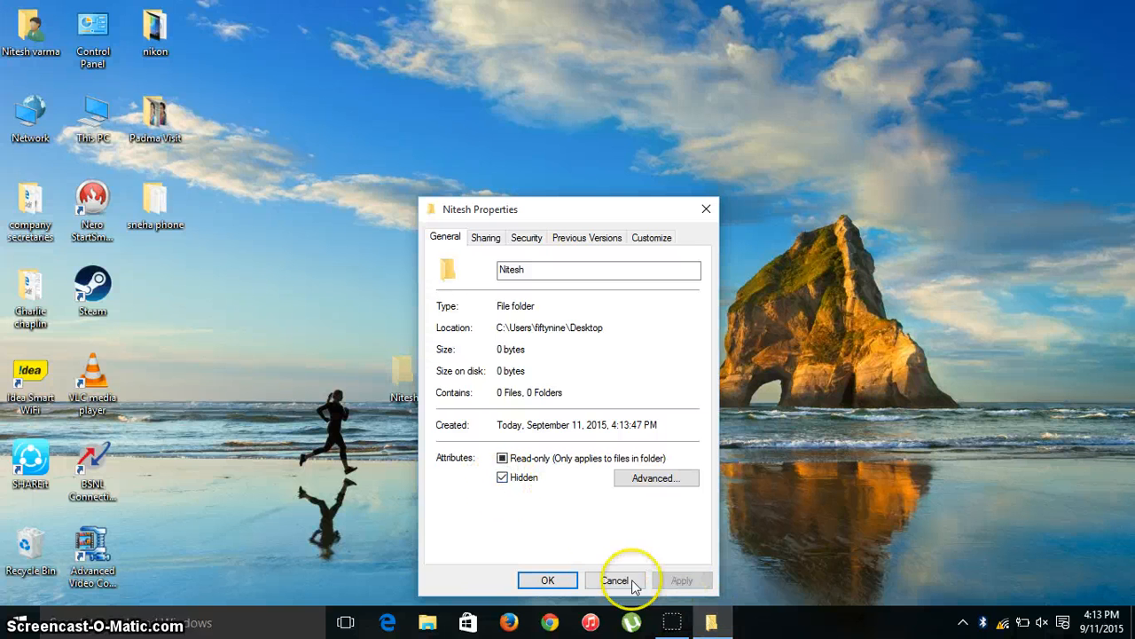
{"action": "left_click", "coordinate": [615, 579]}
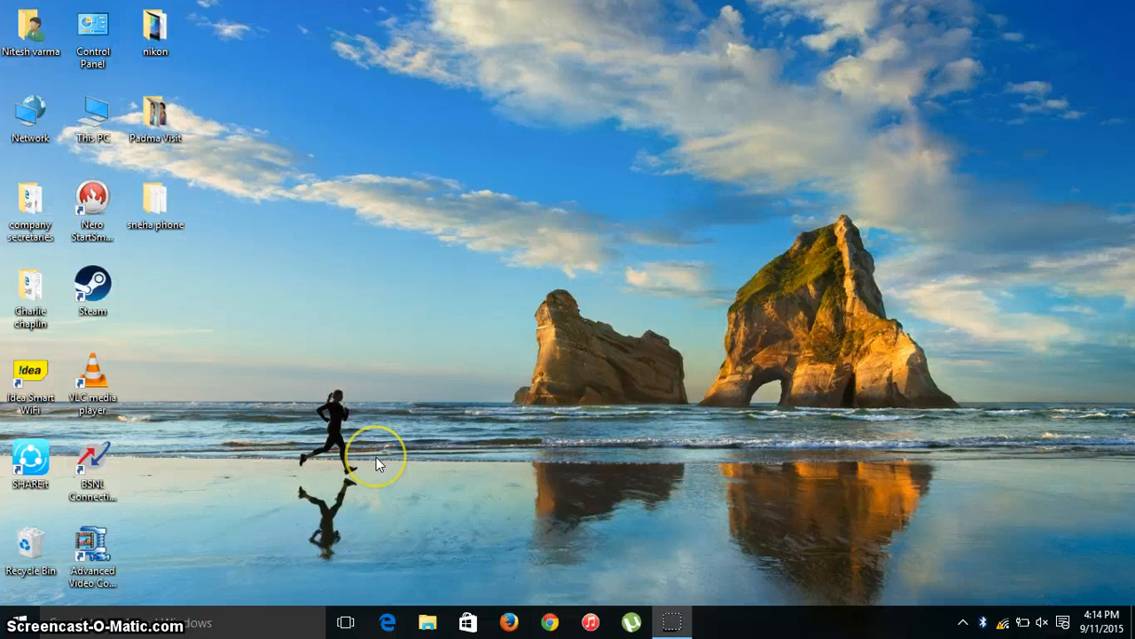
{"action": "mouse_move", "coordinate": [85, 223]}
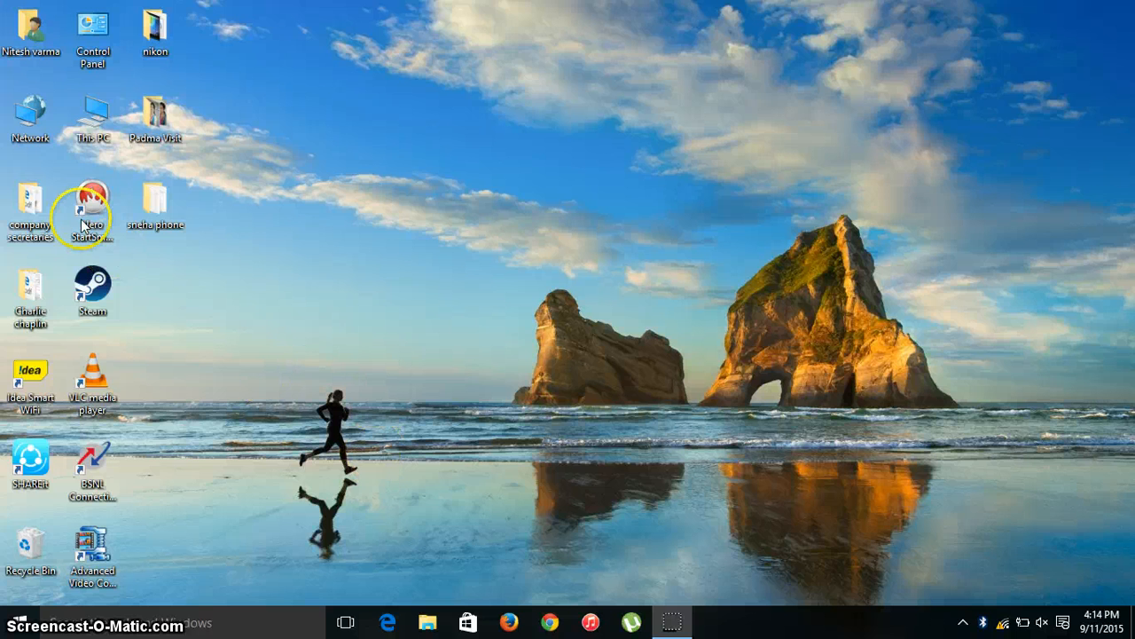
{"action": "mouse_move", "coordinate": [93, 115]}
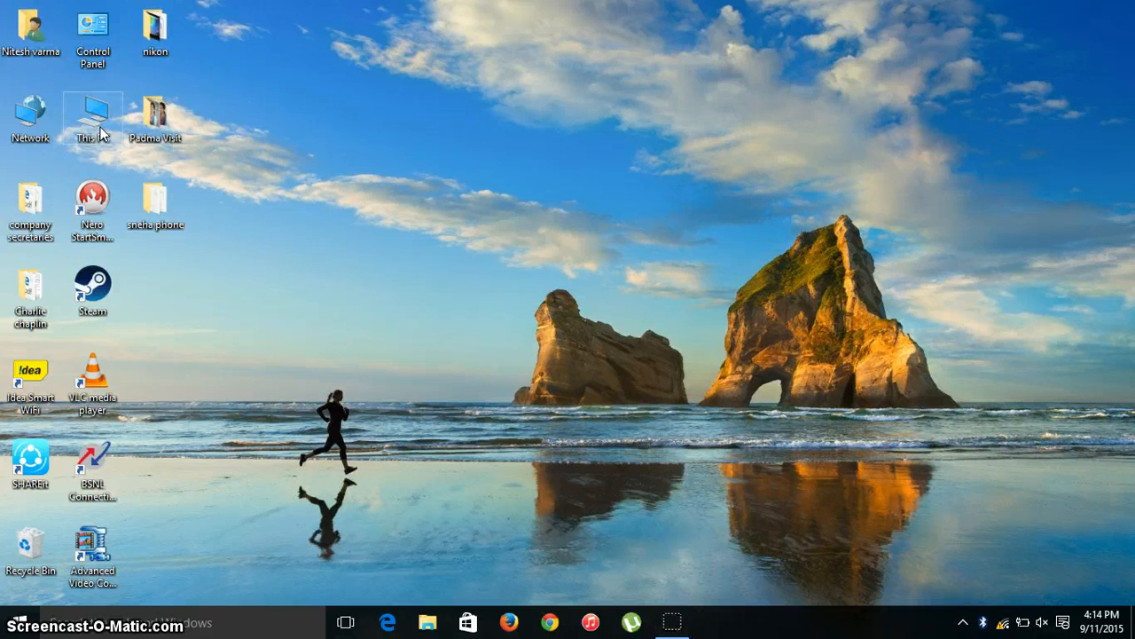
Open This PC in File Explorer and bring up its View ribbon settings.
{"action": "double_click", "coordinate": [92, 114]}
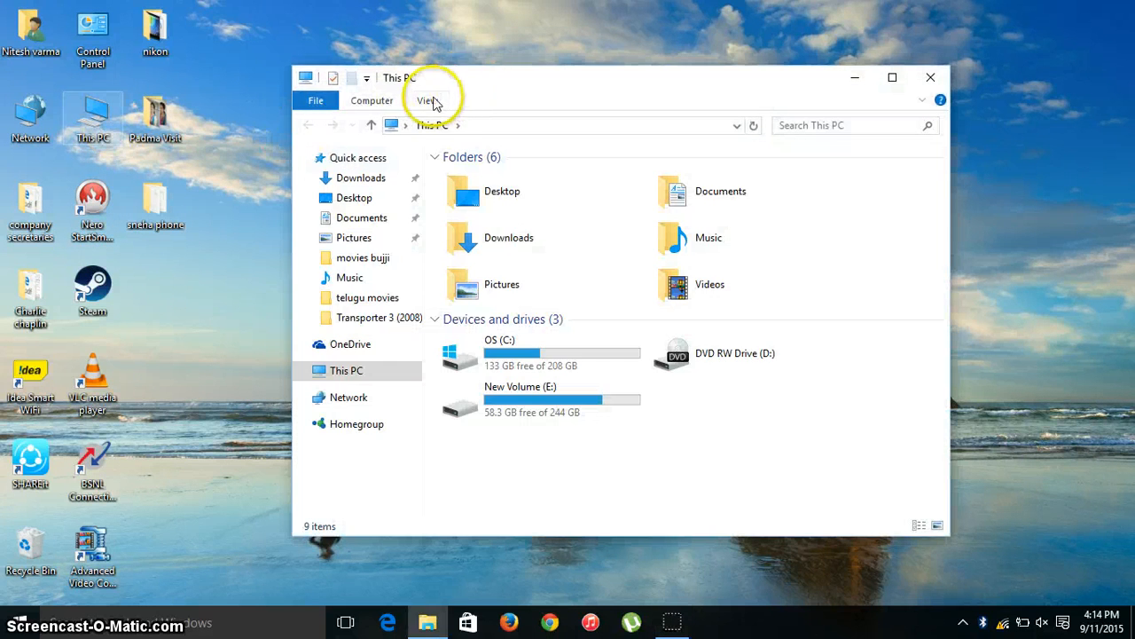
{"action": "left_click", "coordinate": [428, 99]}
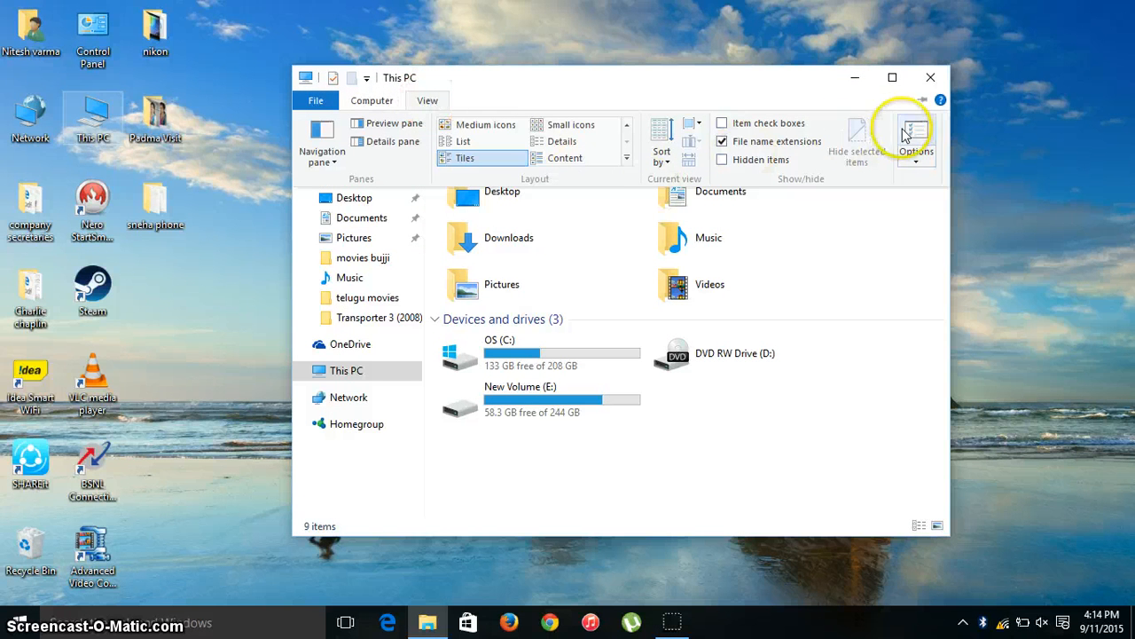
{"action": "mouse_move", "coordinate": [915, 138]}
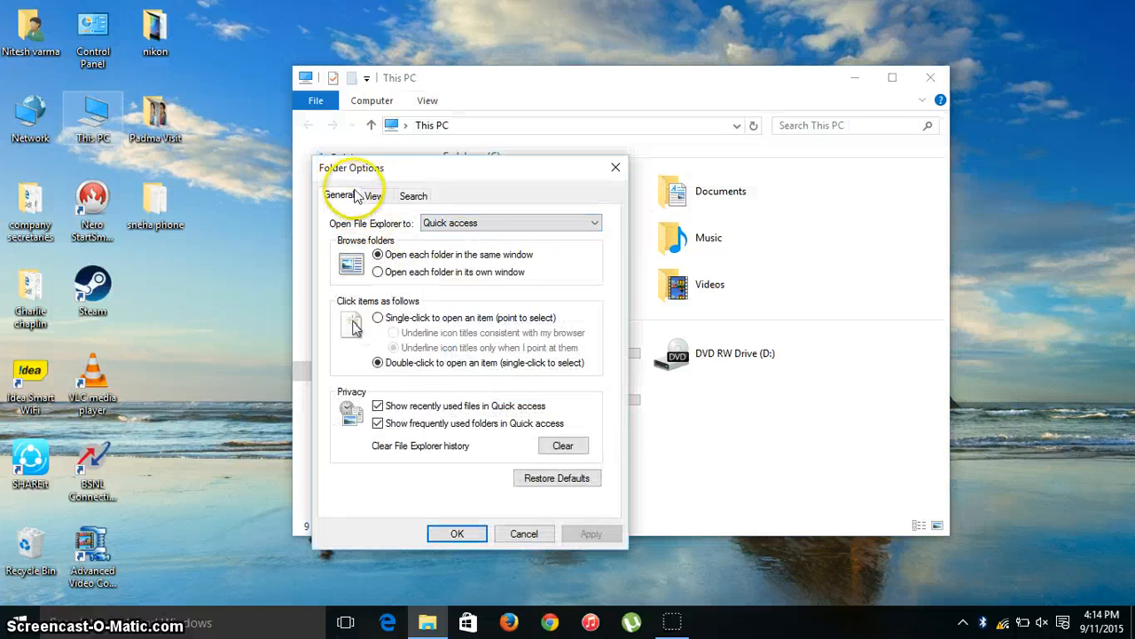
Enable 'Show hidden files, folders, and drives' in Folder Options, apply it, and close Explorer.
{"action": "left_click", "coordinate": [372, 195]}
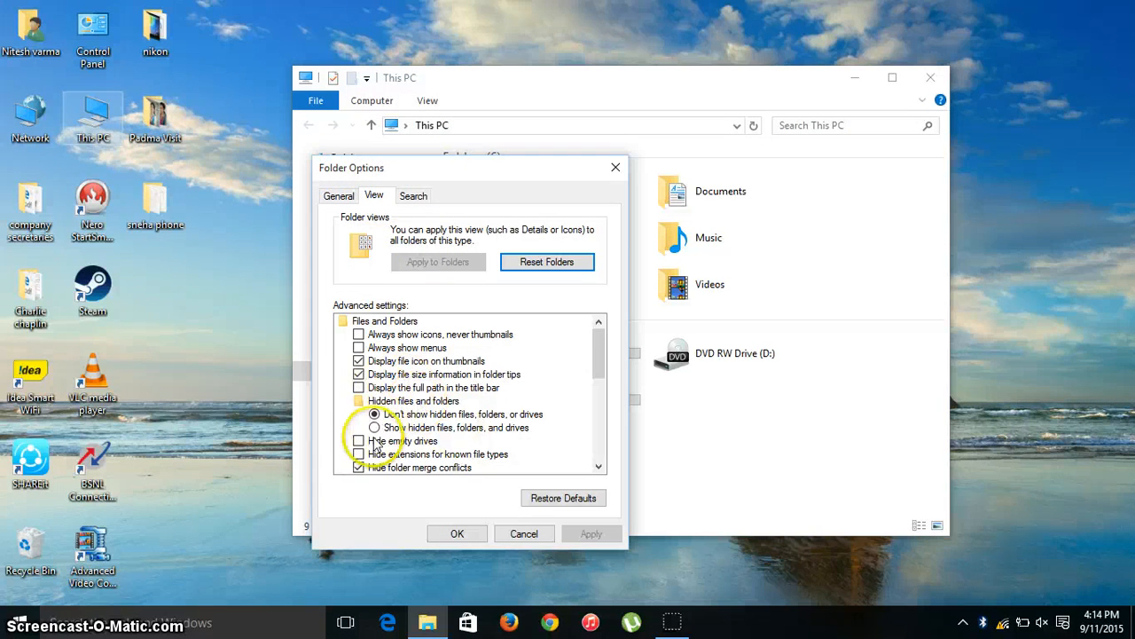
{"action": "left_click", "coordinate": [374, 428]}
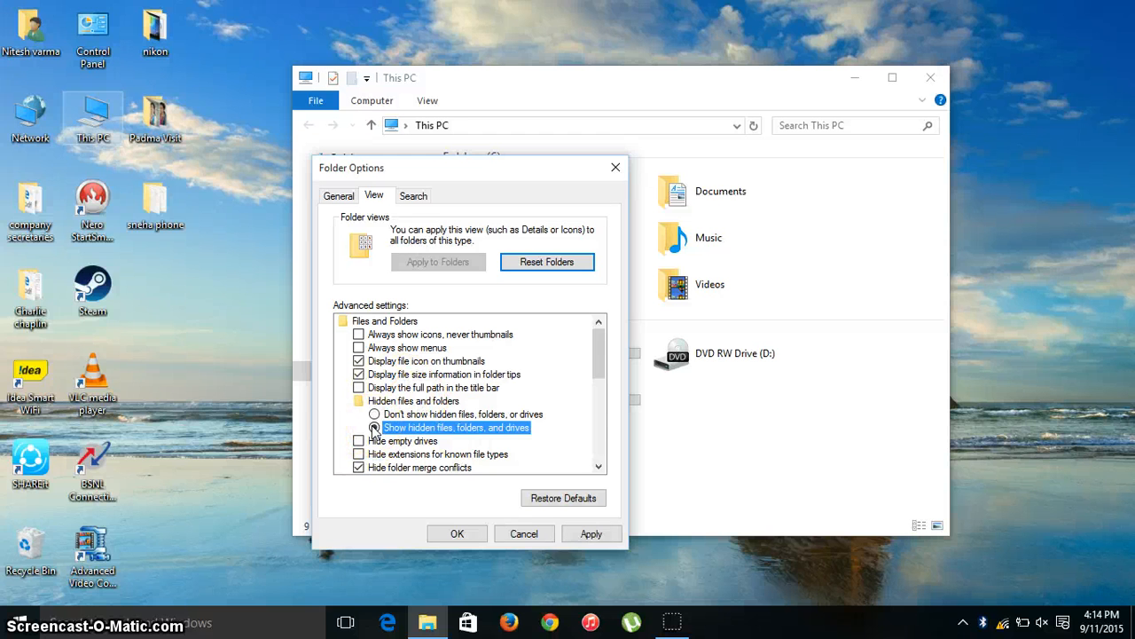
{"action": "left_click", "coordinate": [375, 428]}
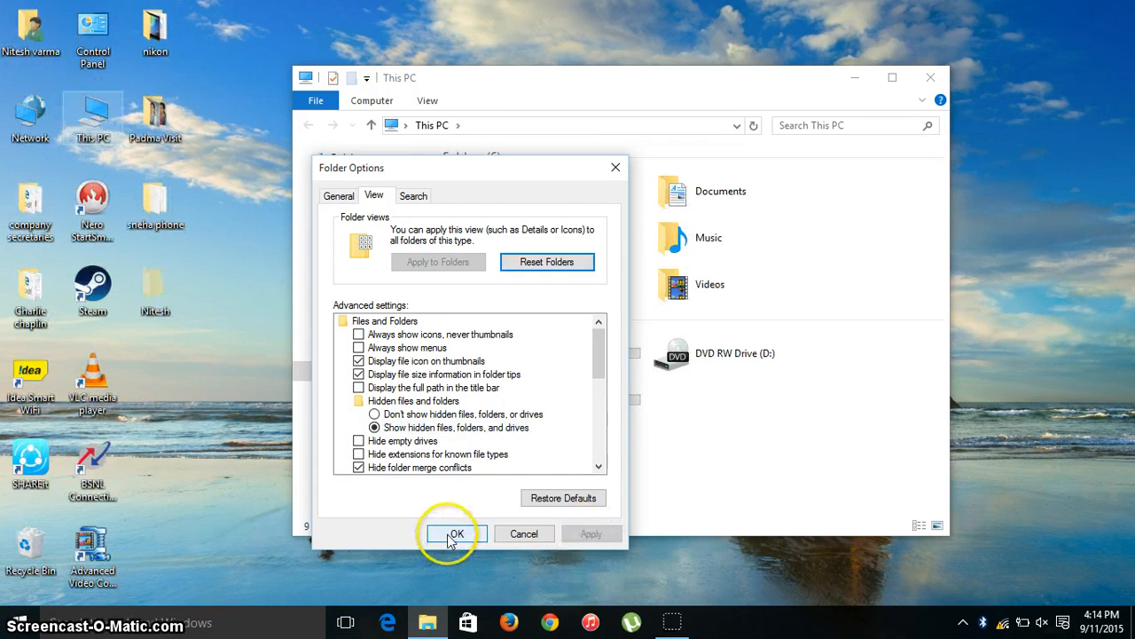
{"action": "left_click", "coordinate": [458, 532]}
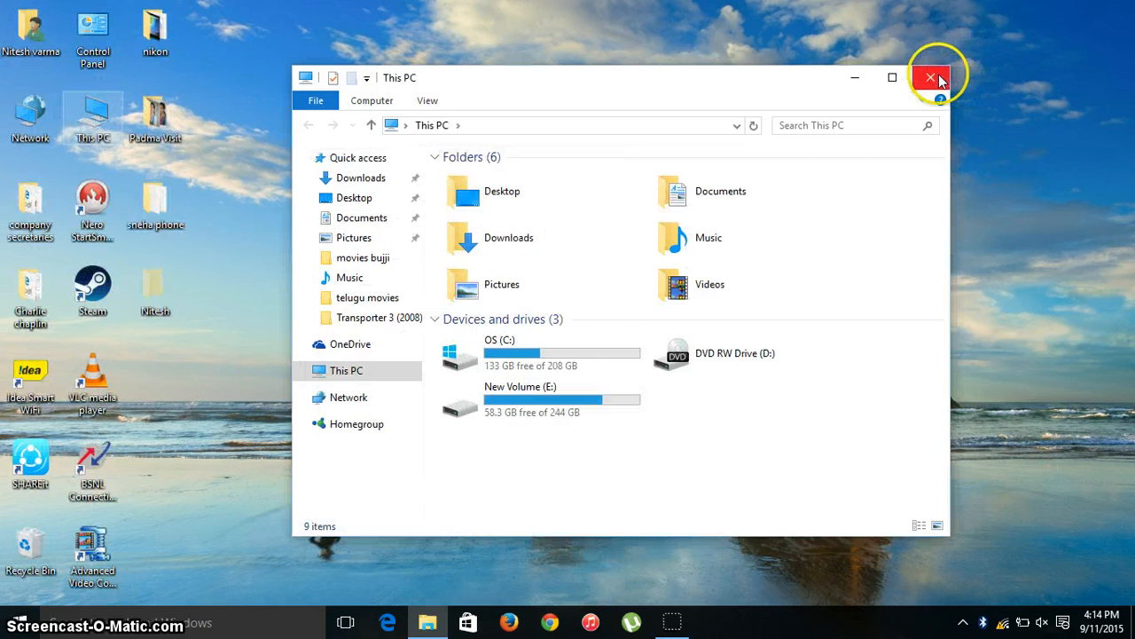
{"action": "left_click", "coordinate": [929, 78]}
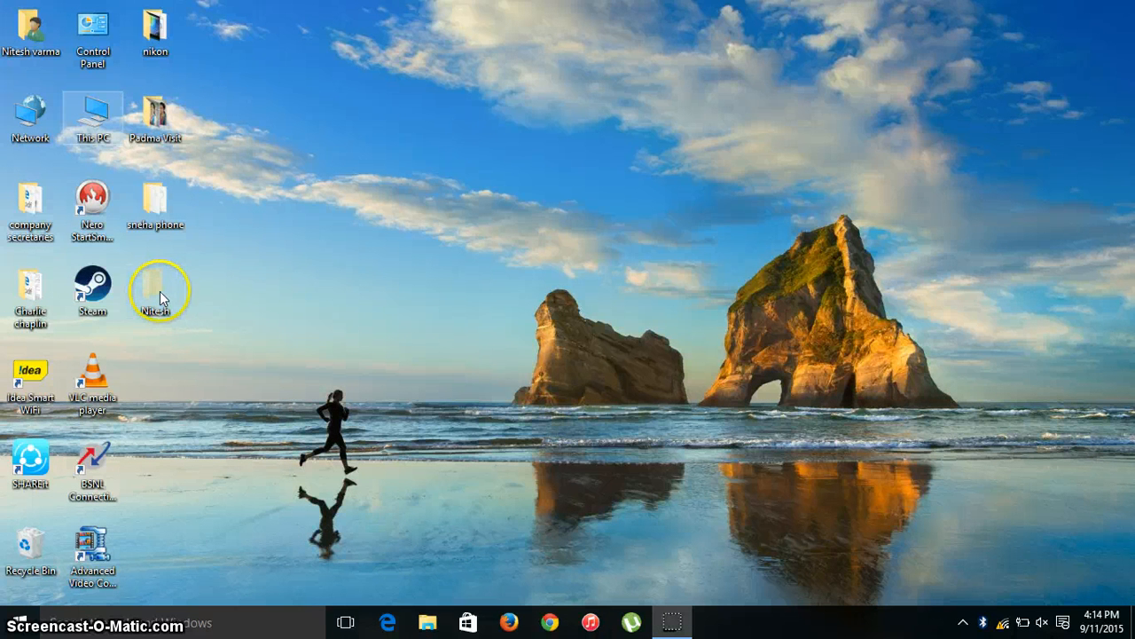